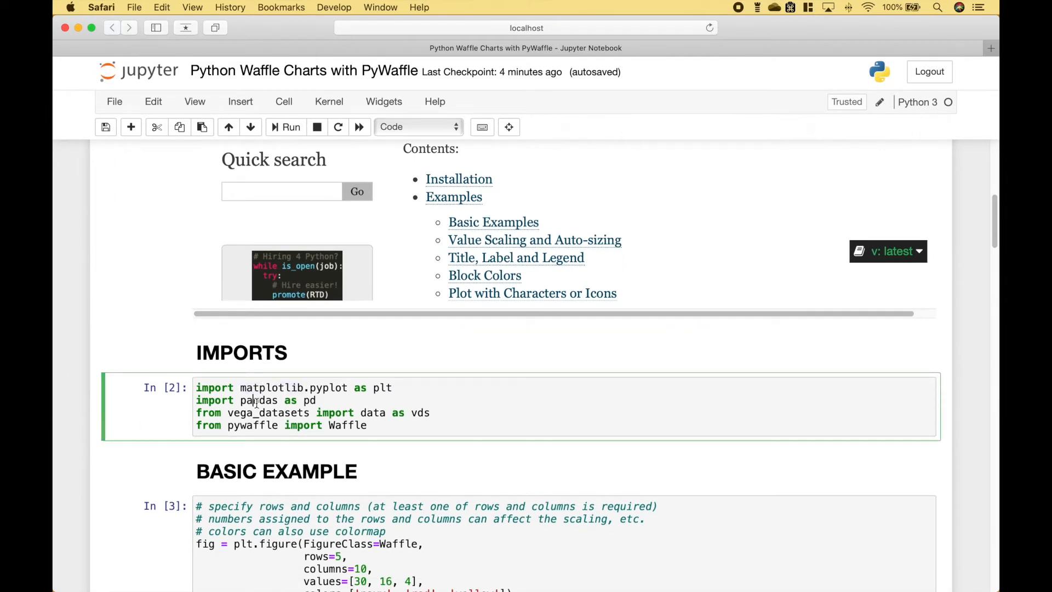
- Review the pywaffle import and the plt.figure call with its FigureClass=Waffle argument
{"action": "double_click", "coordinate": [268, 412]}
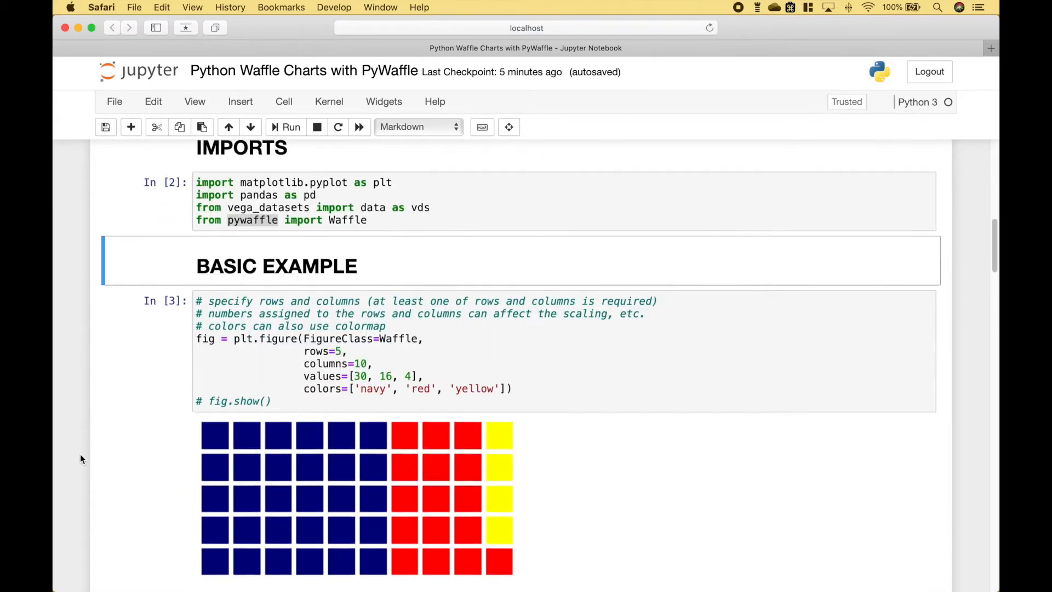
{"action": "scroll", "scroll_direction": "down", "scroll_amount": 3}
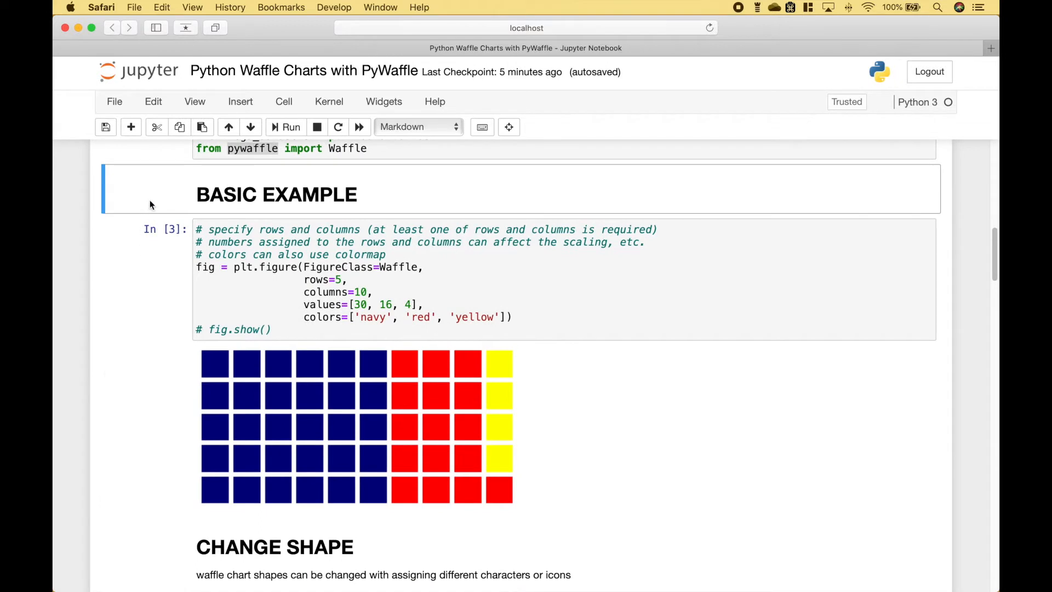
{"action": "mouse_move", "coordinate": [170, 239]}
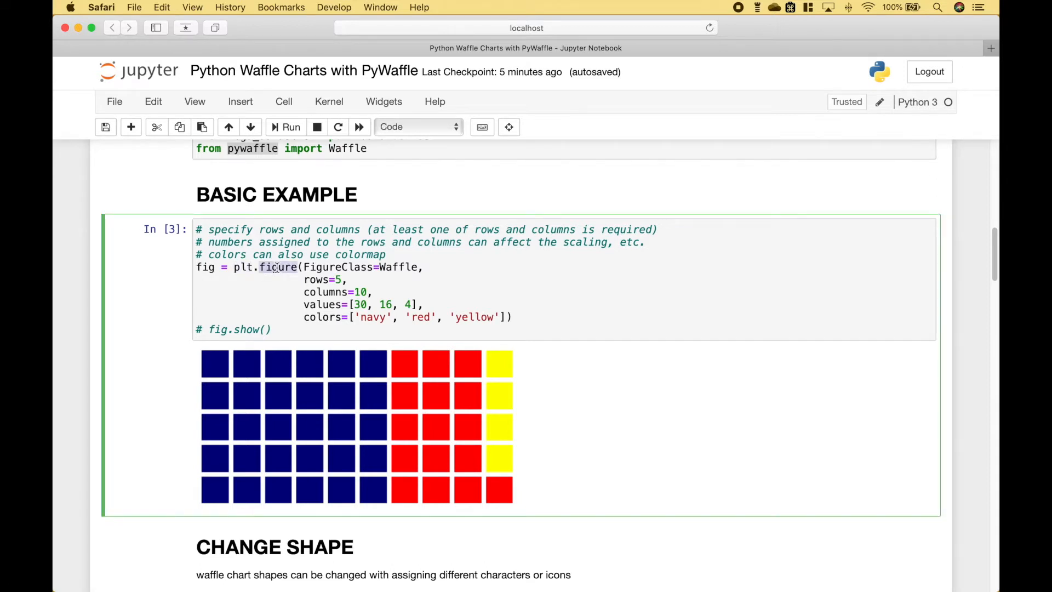
{"action": "double_click", "coordinate": [338, 267]}
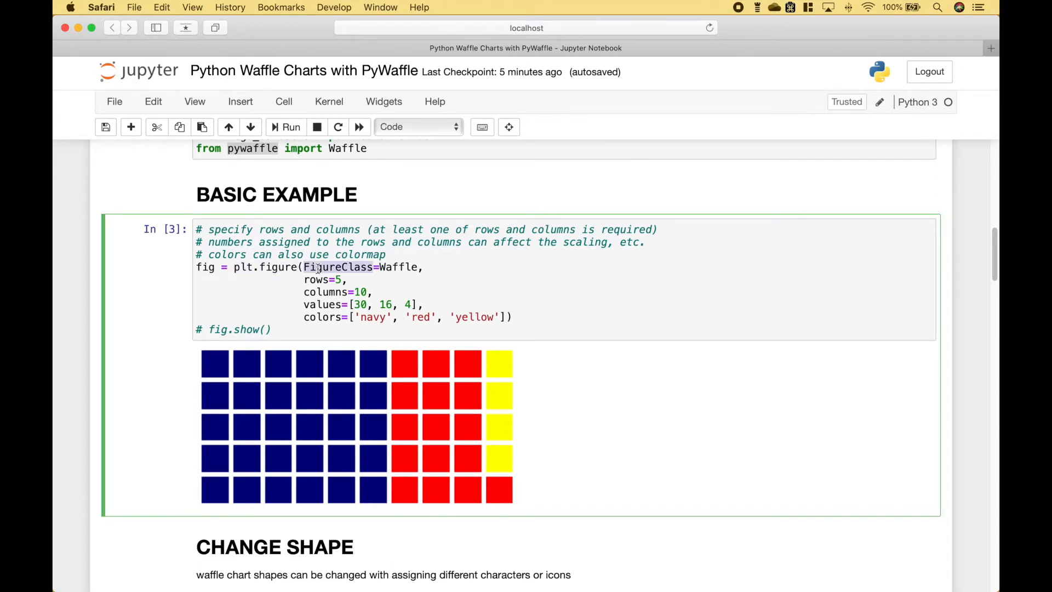
{"action": "double_click", "coordinate": [399, 266]}
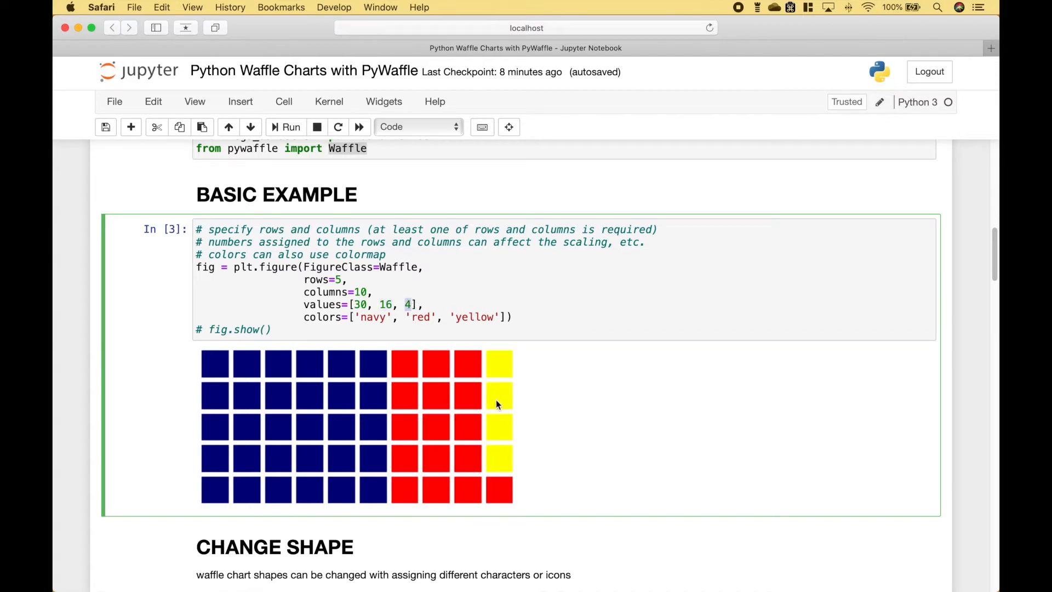
{"action": "mouse_move", "coordinate": [70, 411]}
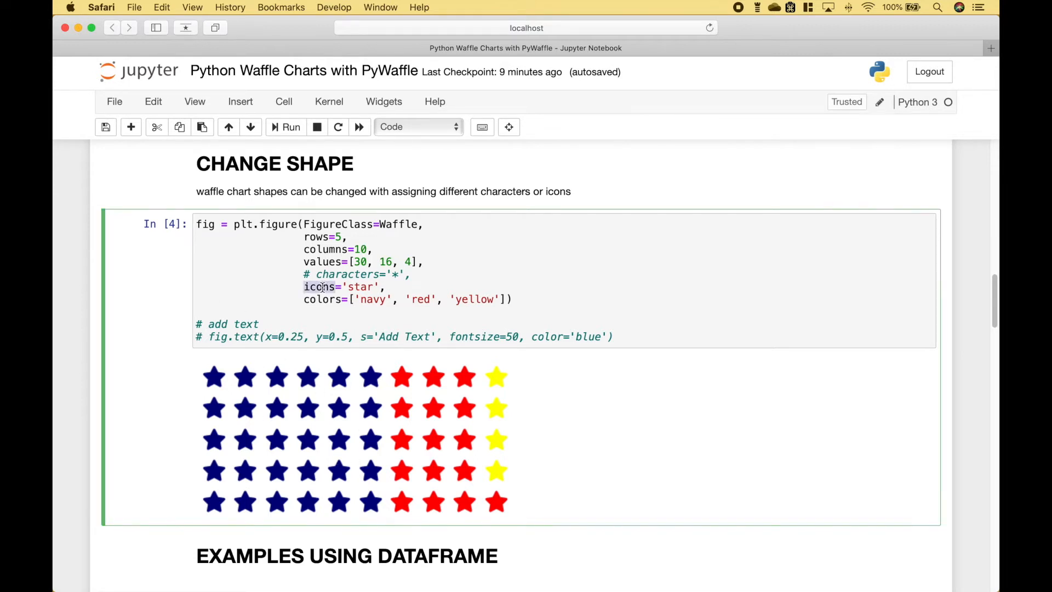
- Swap the Change Shape waffle from icons='star' to characters='+' and rerun the cell
{"action": "double_click", "coordinate": [360, 287]}
{"action": "type", "text": "+"}
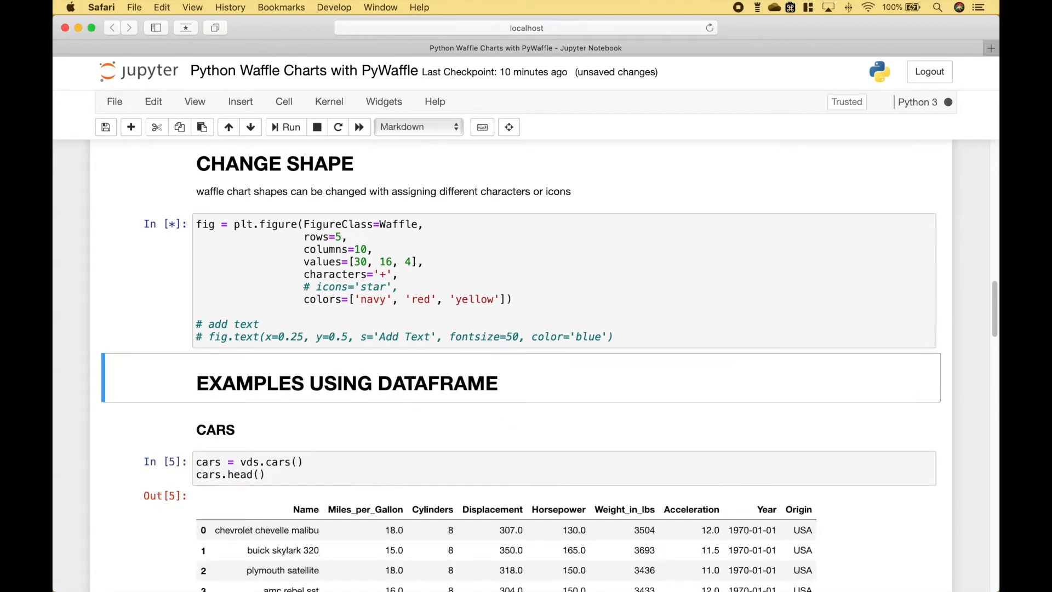
{"action": "left_click", "coordinate": [285, 128]}
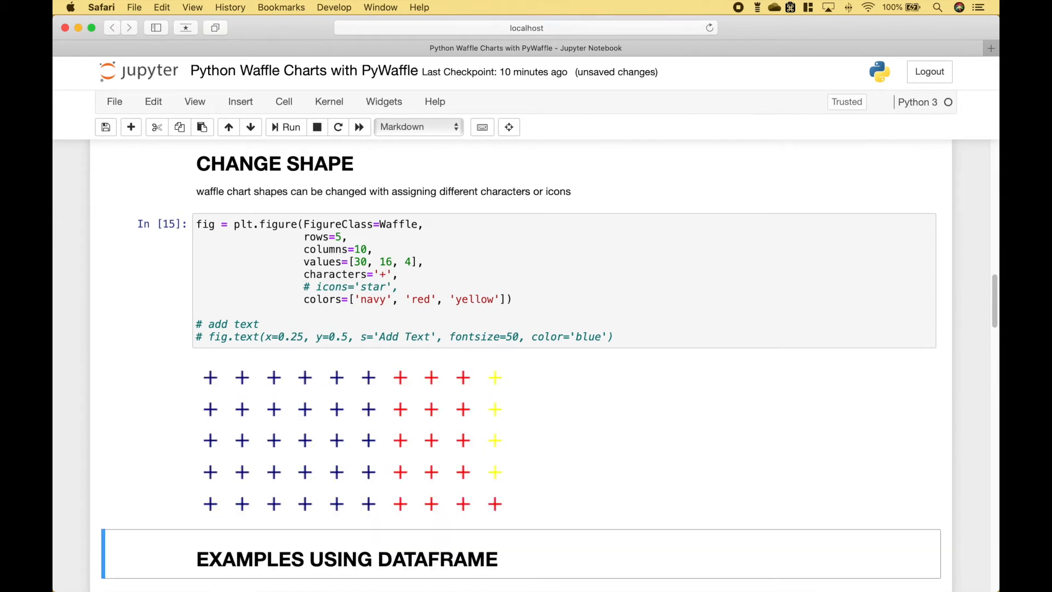
{"action": "scroll", "scroll_direction": "down", "scroll_amount": 3}
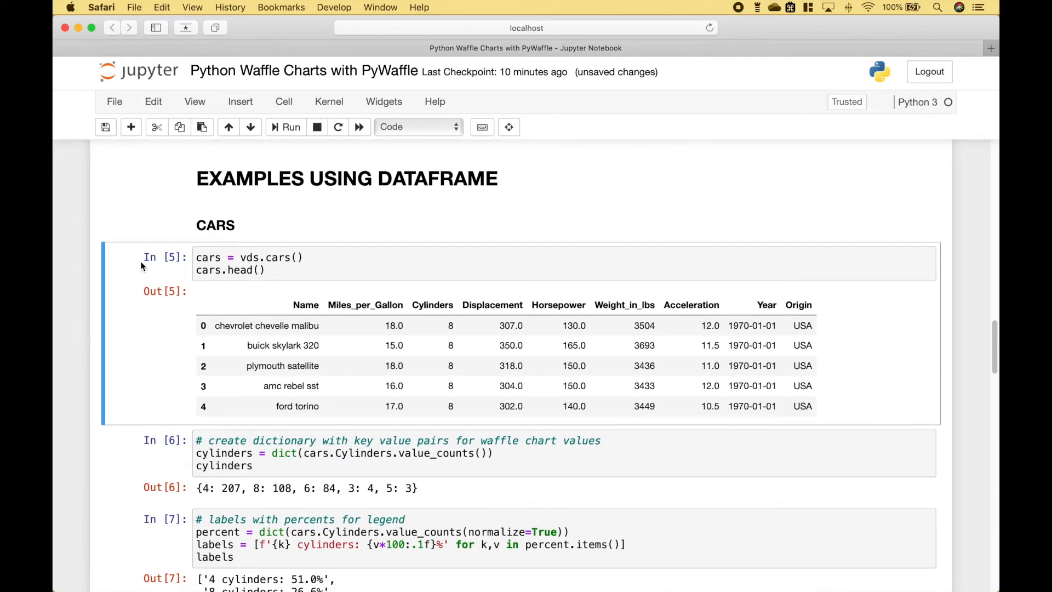
{"action": "mouse_move", "coordinate": [153, 276]}
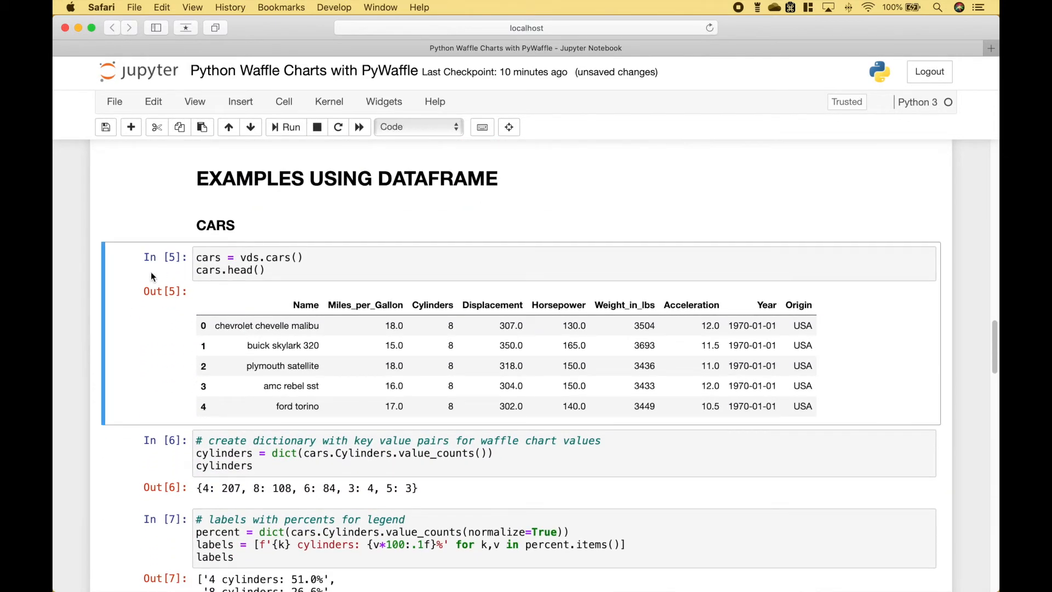
{"action": "mouse_move", "coordinate": [167, 283]}
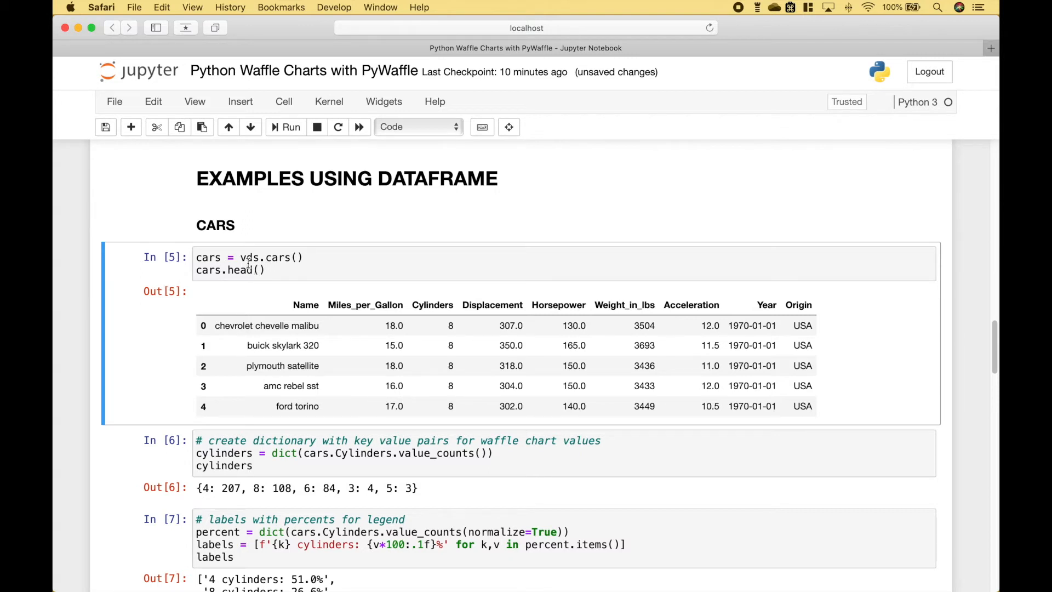
{"action": "scroll", "scroll_direction": "down", "scroll_amount": 3}
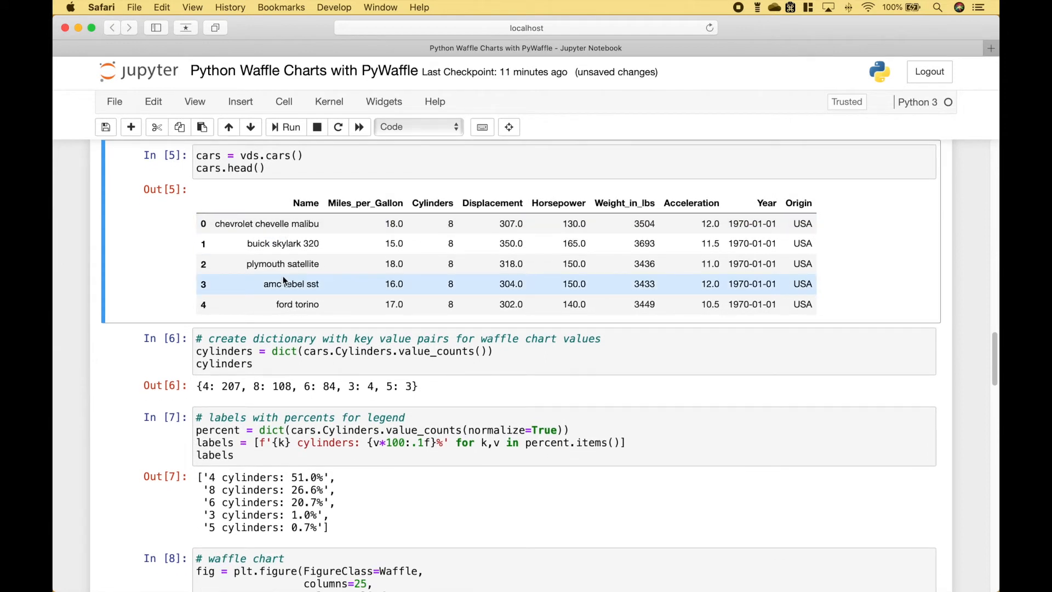
{"action": "mouse_move", "coordinate": [445, 224]}
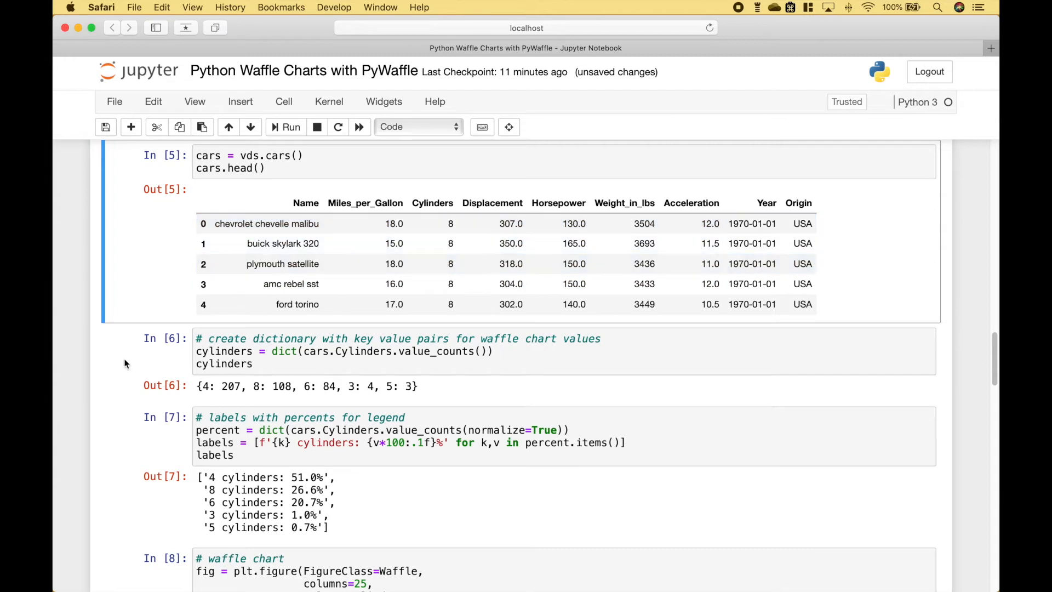
{"action": "left_click", "coordinate": [242, 363]}
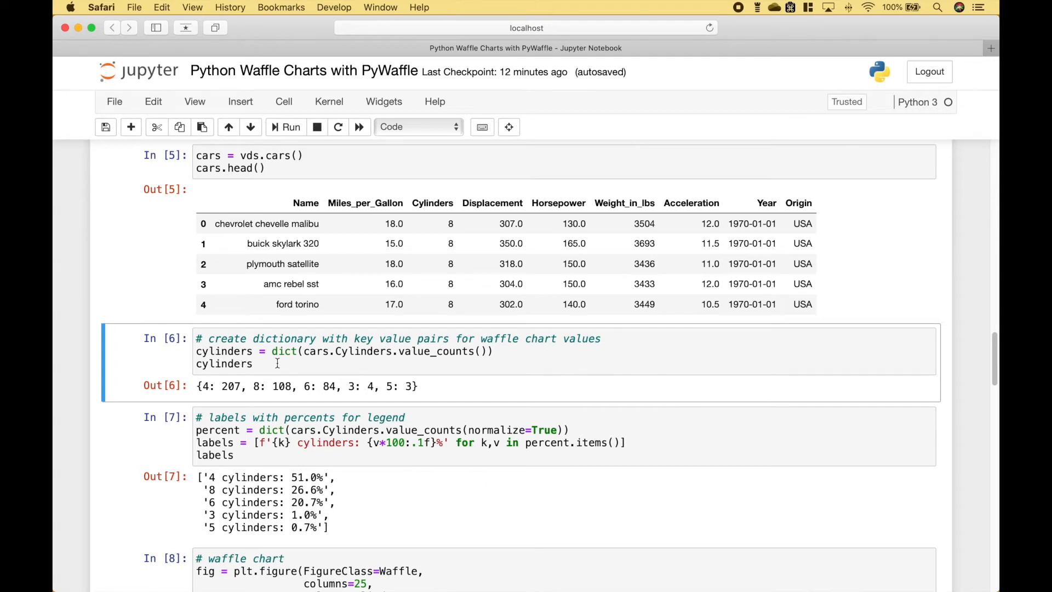
{"action": "scroll", "scroll_direction": "down", "scroll_amount": 3}
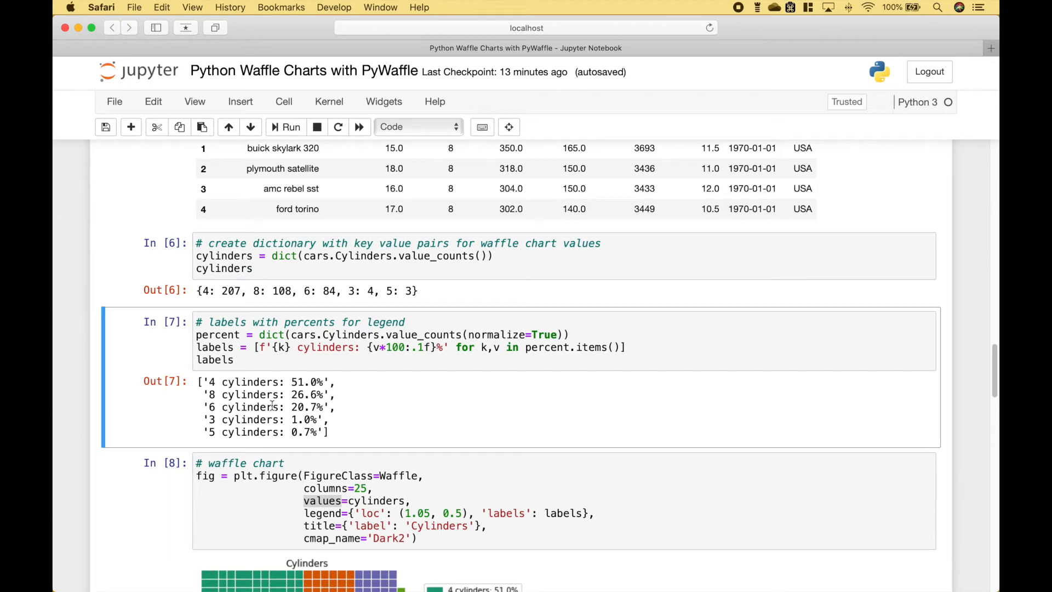
- Review the cylinders waffle cell's plt.figure call and its values from cylinder counts, then run it
{"action": "scroll", "scroll_direction": "down", "scroll_amount": 3}
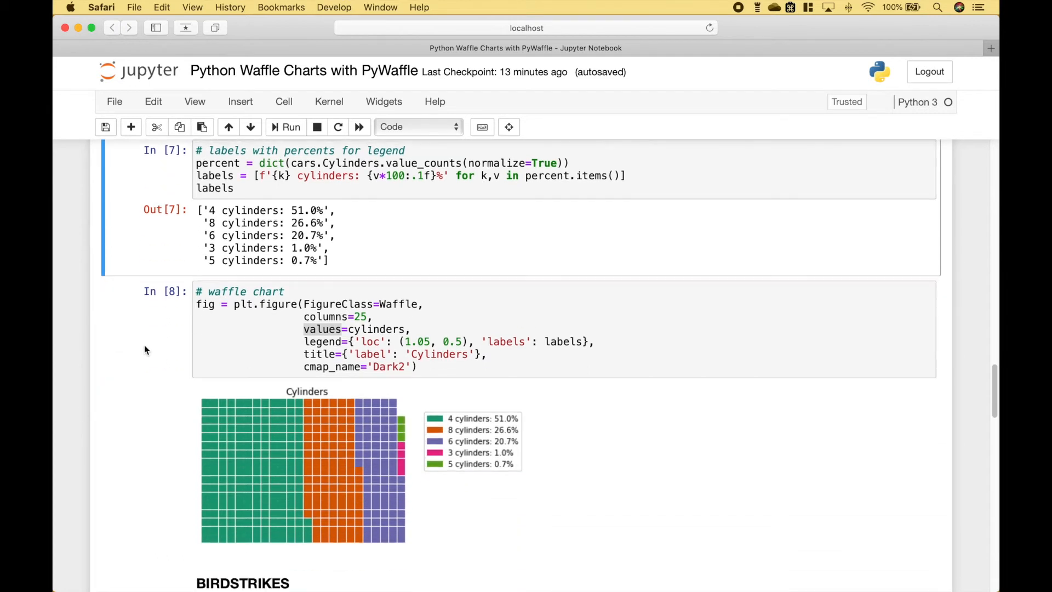
{"action": "left_click", "coordinate": [230, 339]}
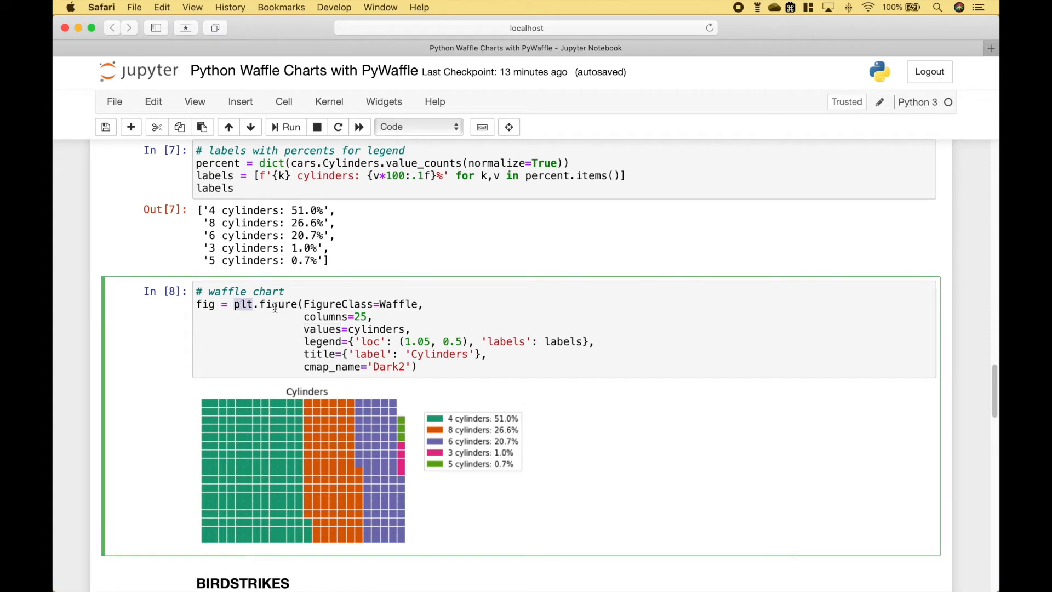
{"action": "double_click", "coordinate": [338, 305]}
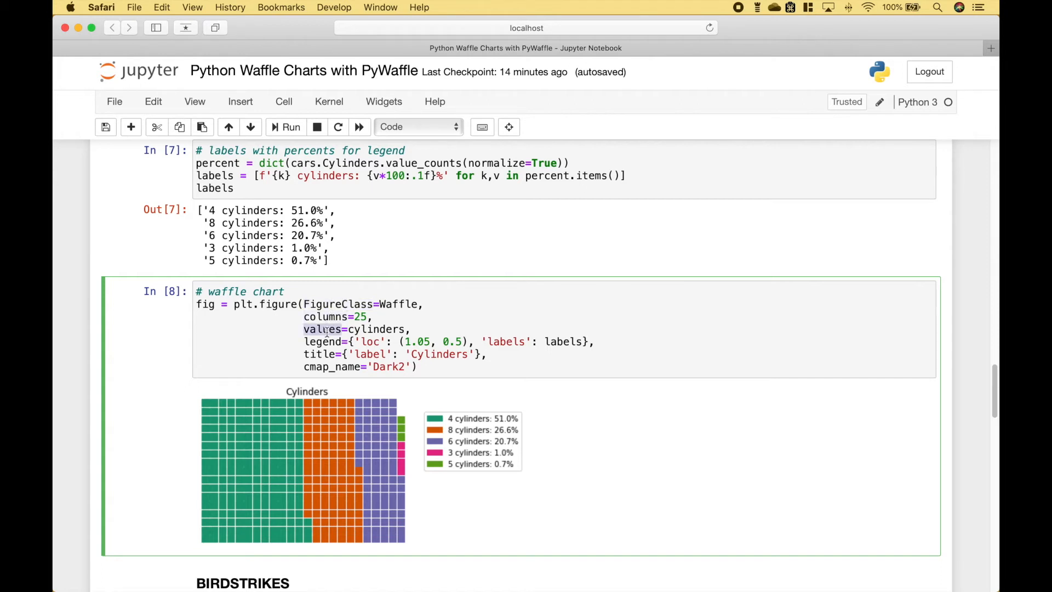
{"action": "double_click", "coordinate": [318, 354]}
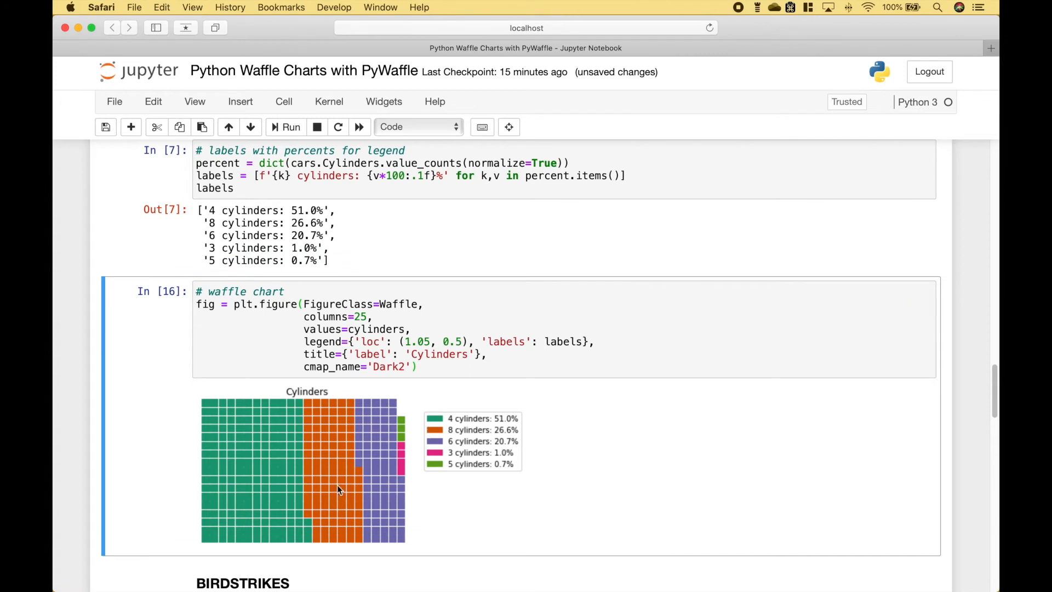
{"action": "mouse_move", "coordinate": [339, 450]}
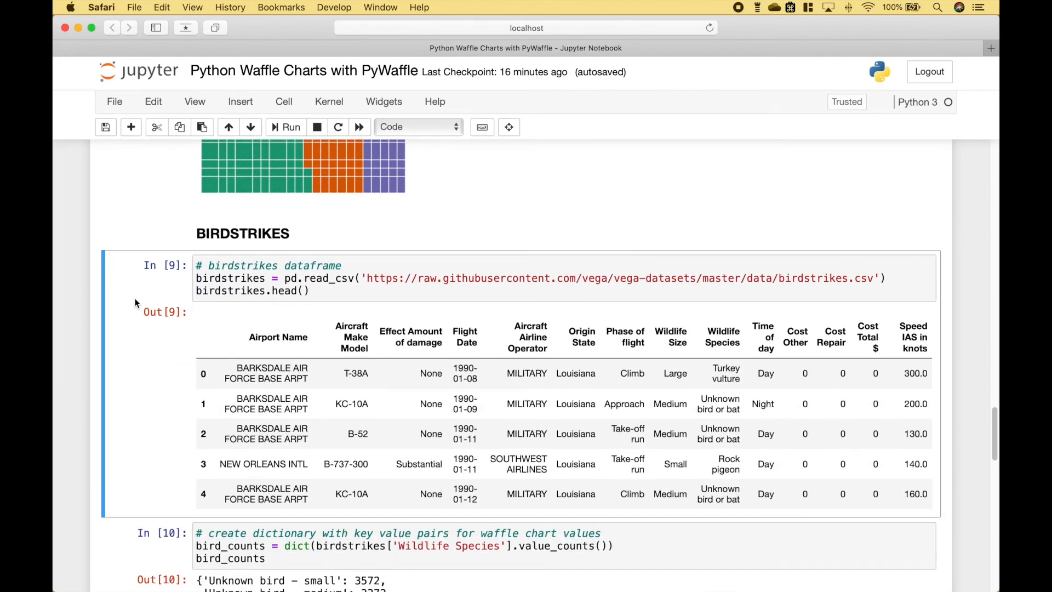
{"action": "mouse_move", "coordinate": [184, 292]}
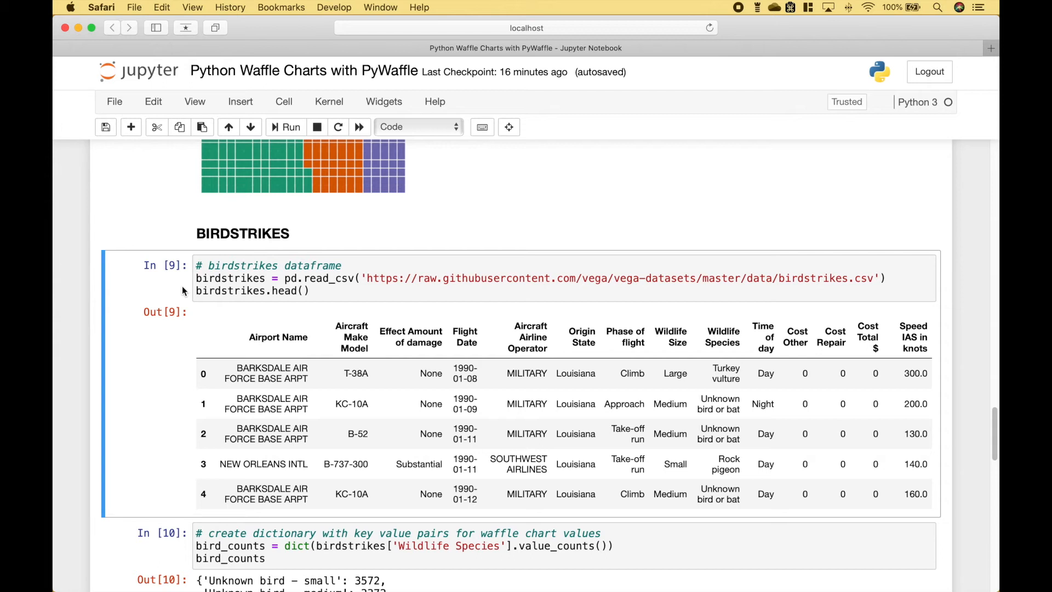
{"action": "mouse_move", "coordinate": [450, 362]}
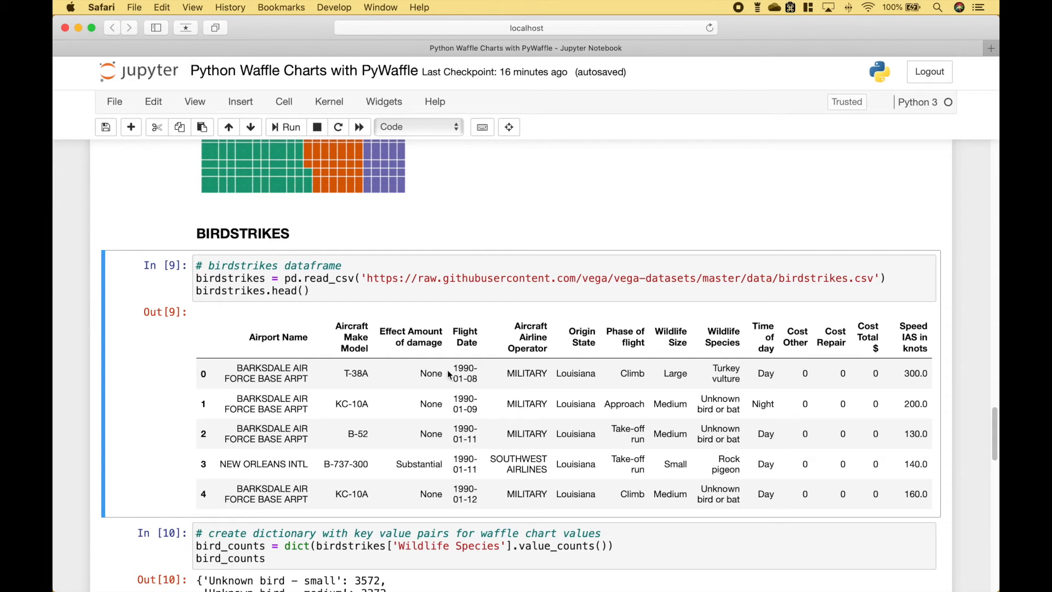
{"action": "mouse_move", "coordinate": [82, 333]}
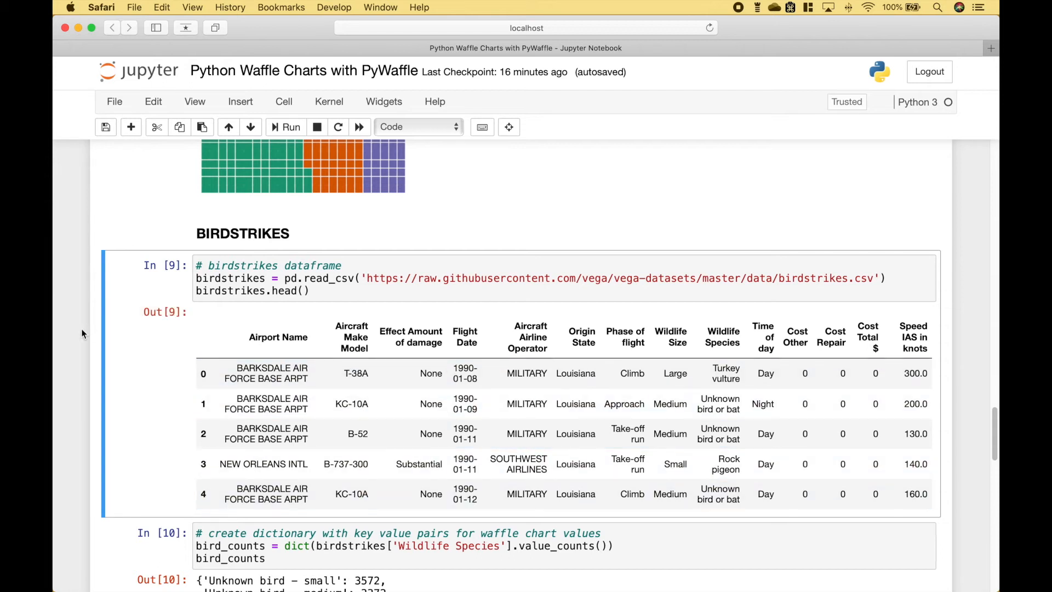
{"action": "scroll", "scroll_direction": "down", "scroll_amount": 3}
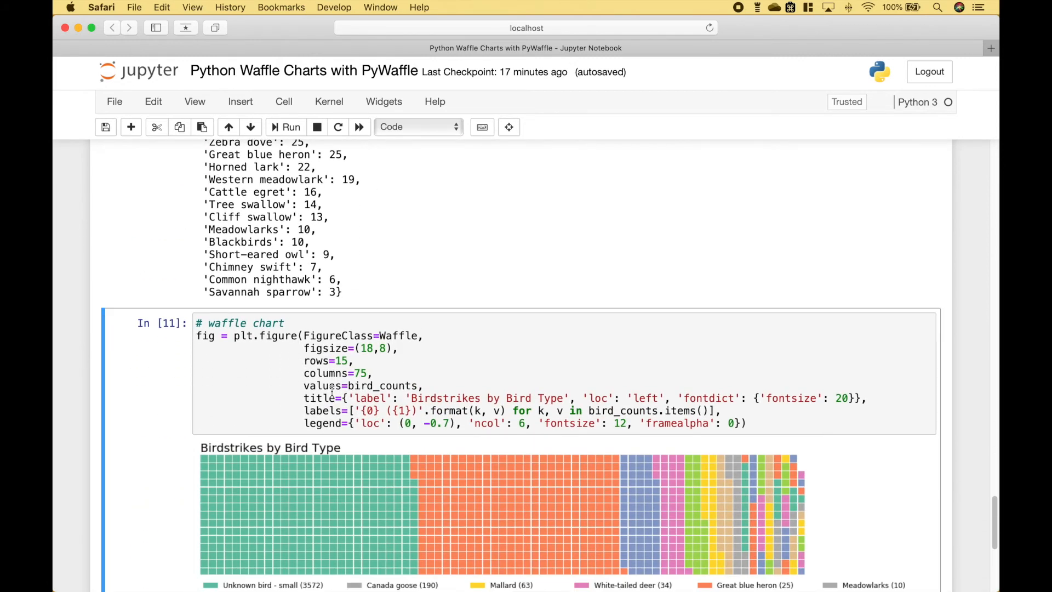
- Review the Birdstrikes waffle code: FigureClass=Waffle and values=bird_counts
{"action": "double_click", "coordinate": [383, 385]}
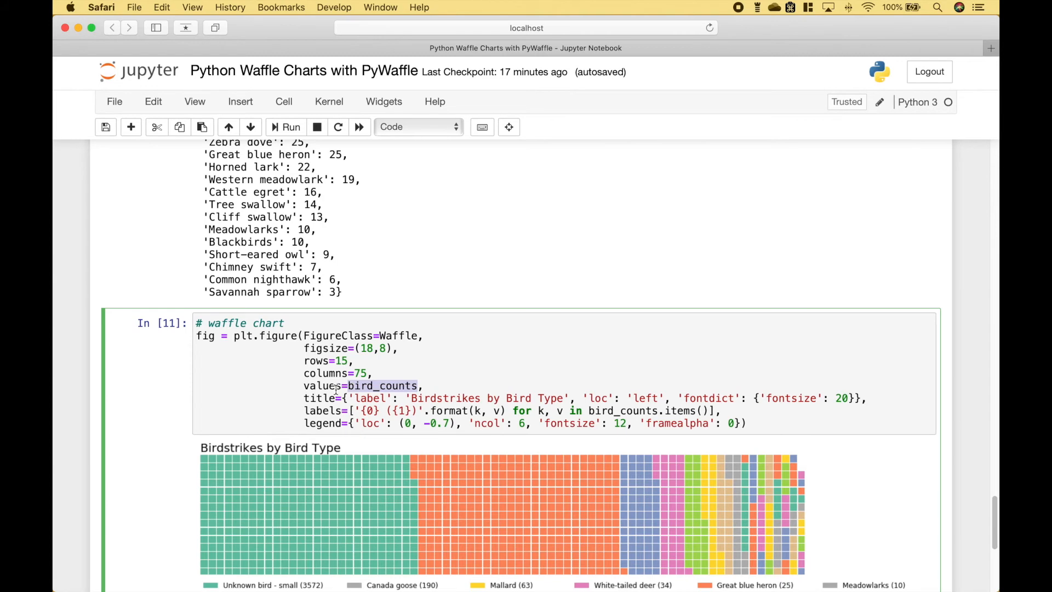
{"action": "scroll", "scroll_direction": "up", "scroll_amount": 3}
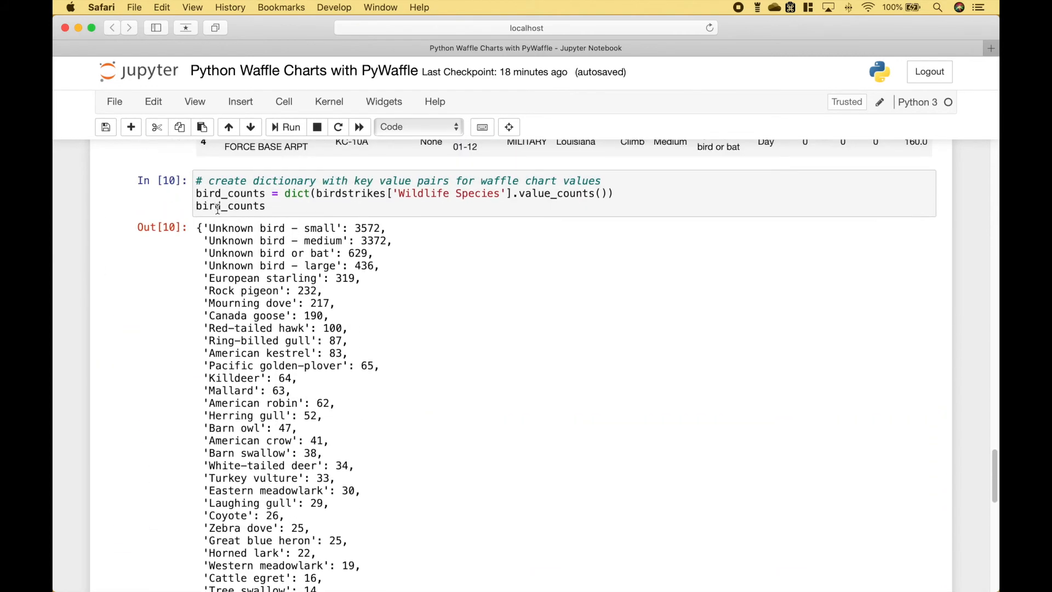
{"action": "scroll", "scroll_direction": "down", "scroll_amount": 3}
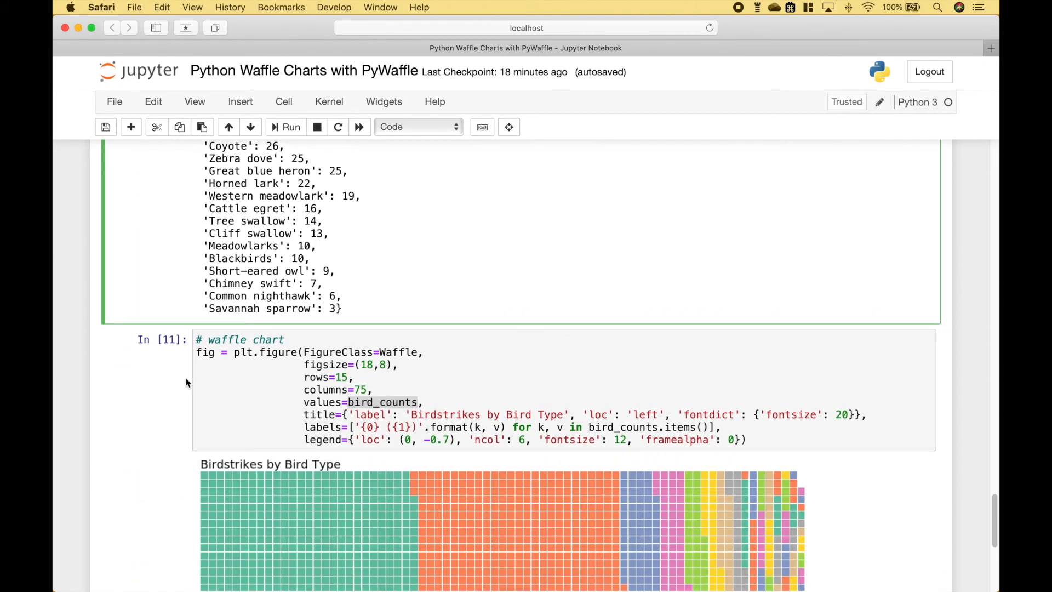
{"action": "left_click", "coordinate": [259, 368]}
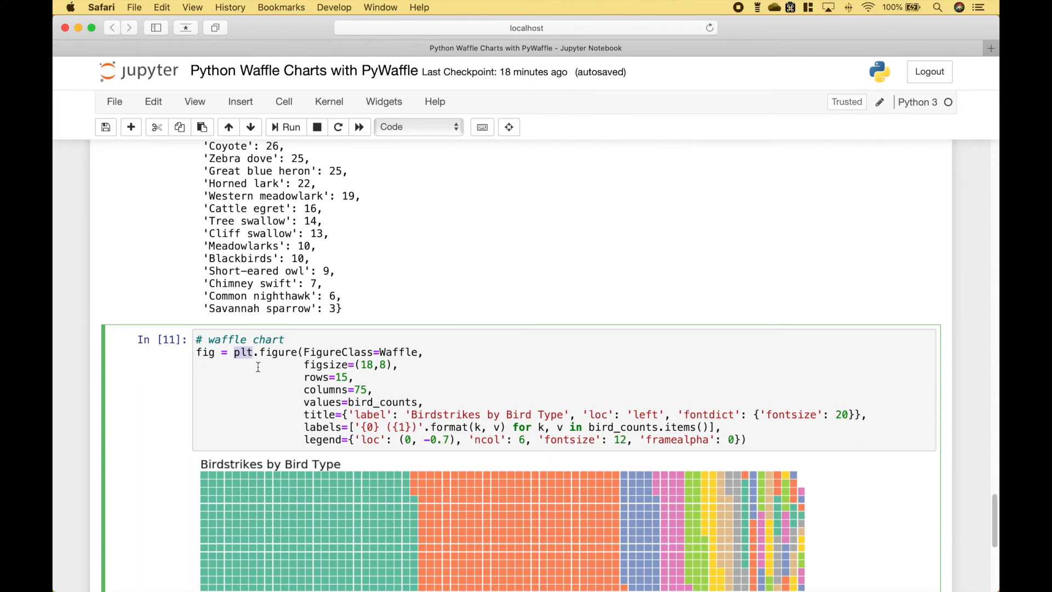
{"action": "double_click", "coordinate": [340, 353]}
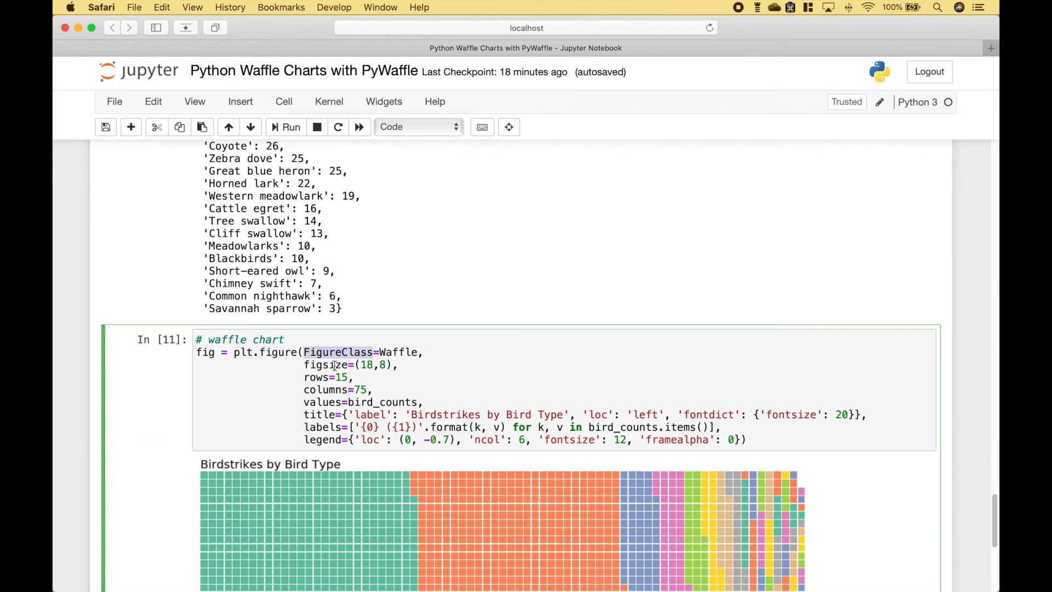
{"action": "double_click", "coordinate": [329, 365]}
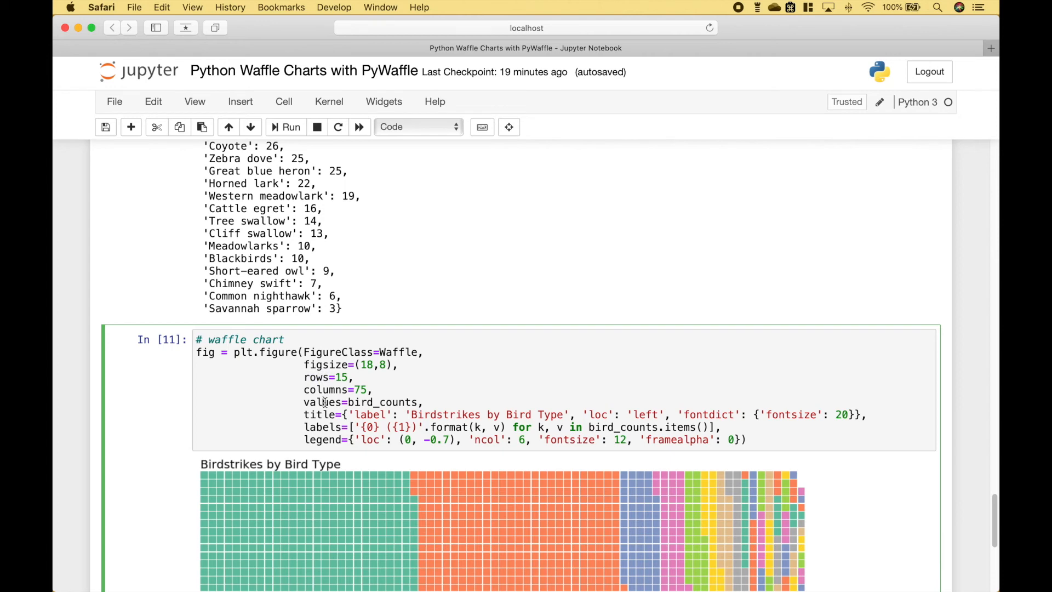
{"action": "double_click", "coordinate": [325, 402]}
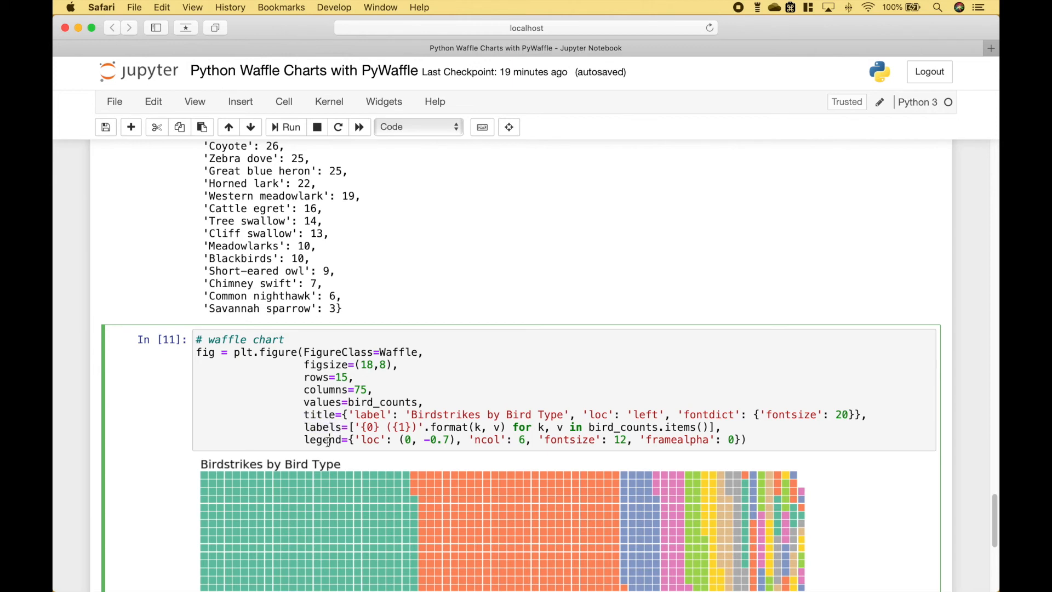
- Review the legend settings and rerun the cell to redraw the chart with its bird-species legend
{"action": "left_click", "coordinate": [749, 440]}
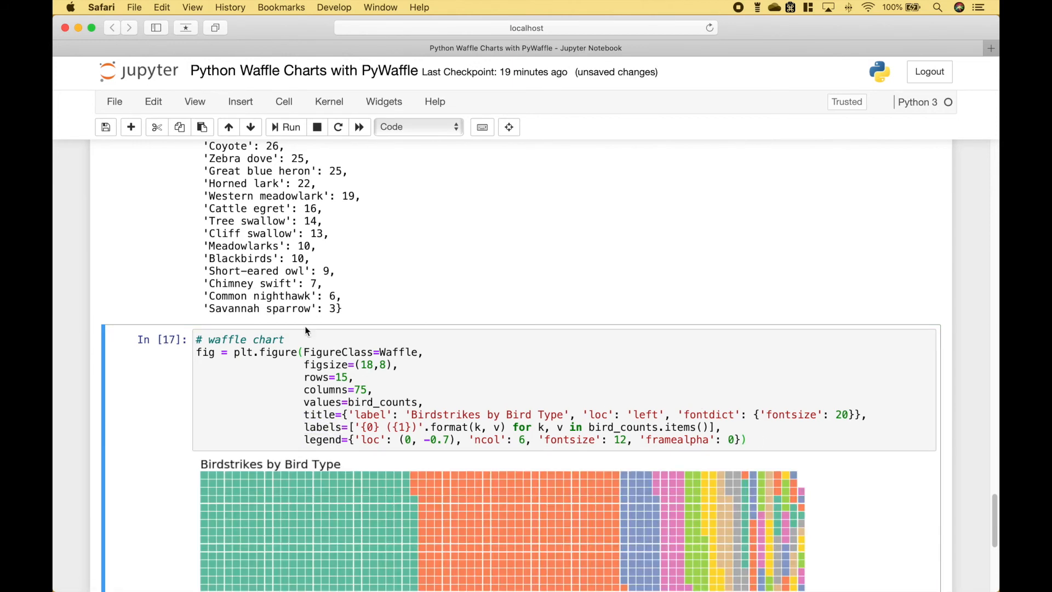
{"action": "scroll", "scroll_direction": "down", "scroll_amount": 3}
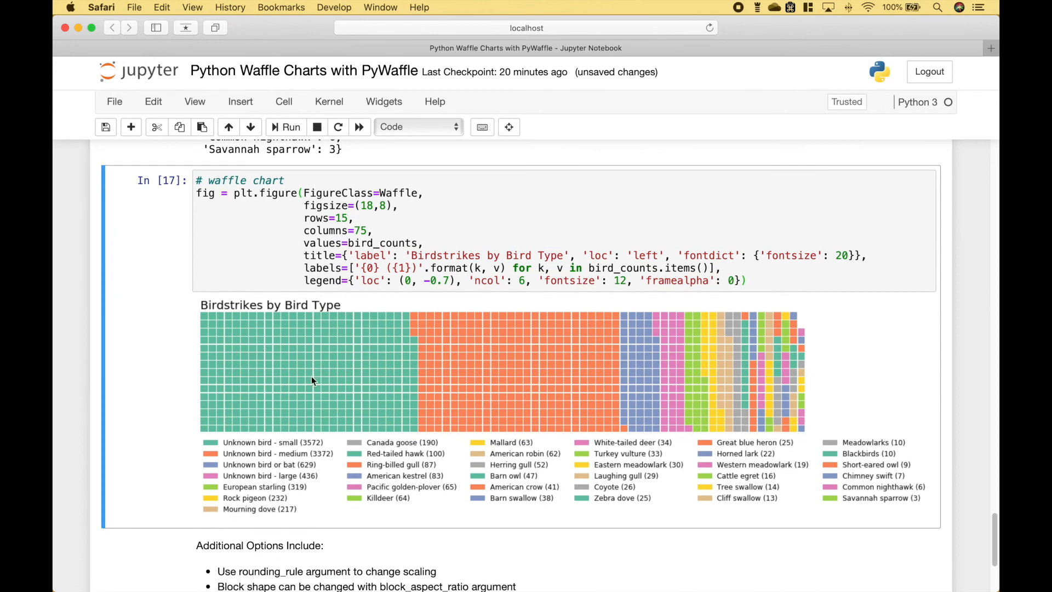
{"action": "scroll", "scroll_direction": "down", "scroll_amount": 3}
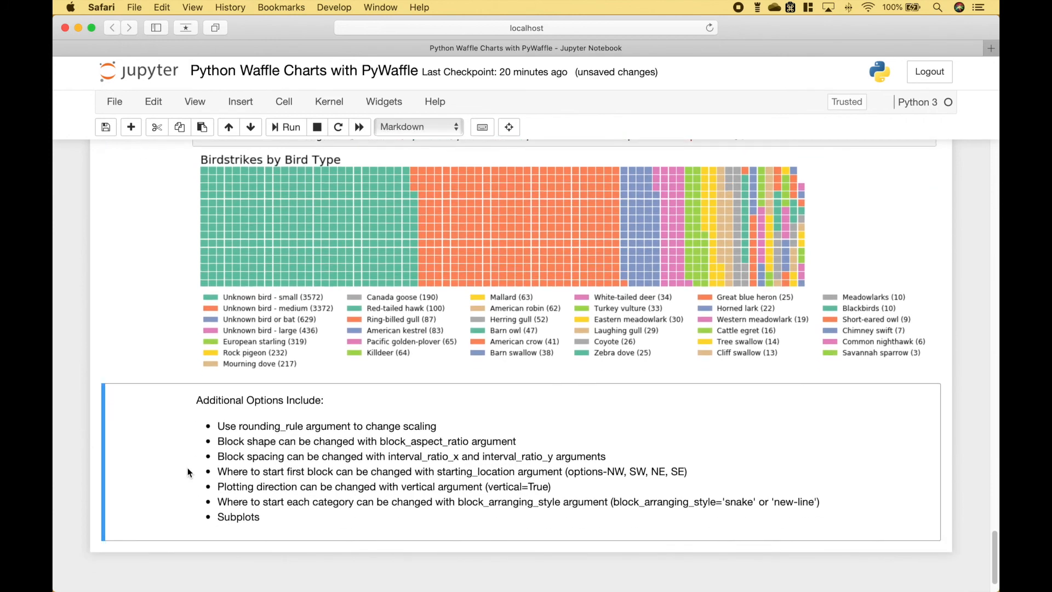
{"action": "mouse_move", "coordinate": [221, 497]}
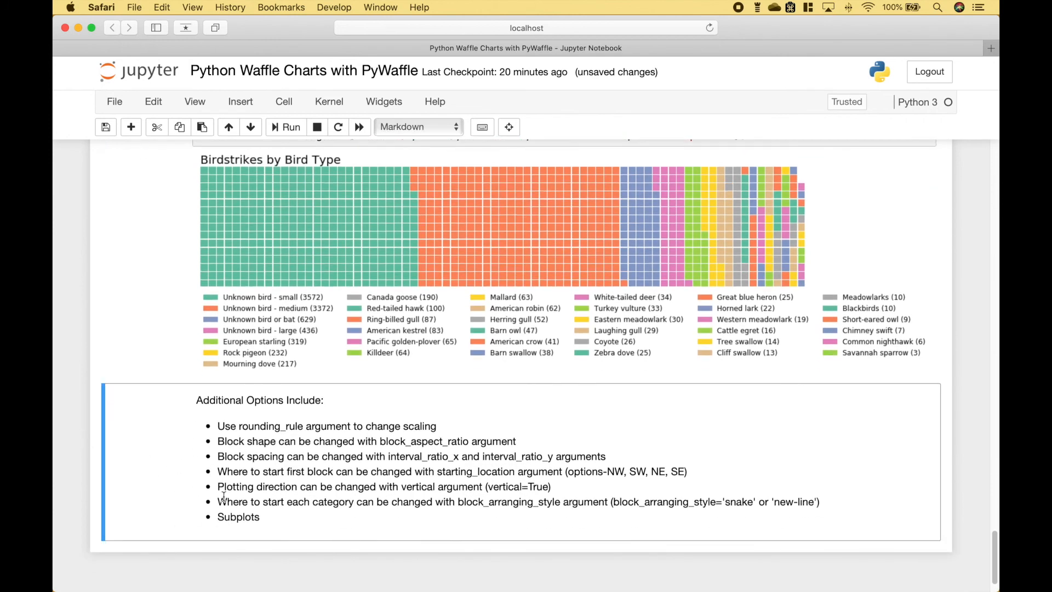
{"action": "mouse_move", "coordinate": [160, 472]}
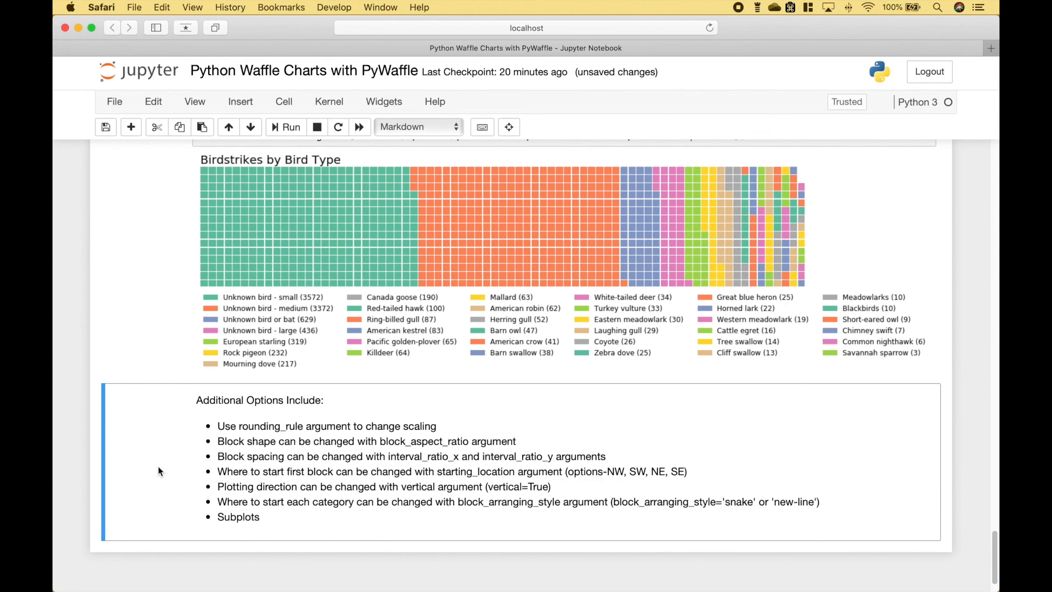